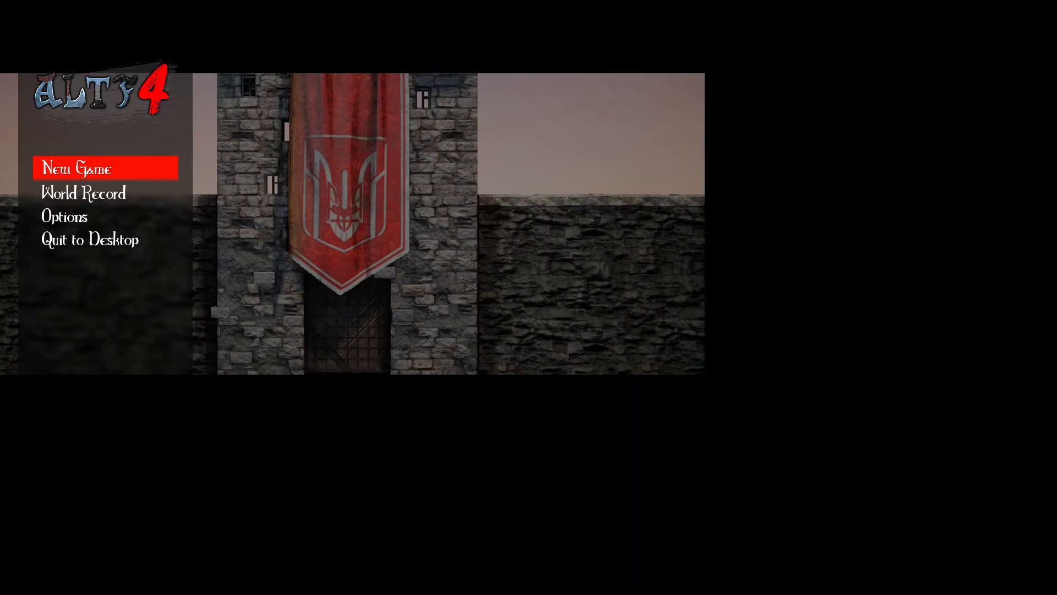
Step: Open ALTF4's Options screen, then bring up the desktop context menu
{"action": "left_click", "coordinate": [63, 217]}
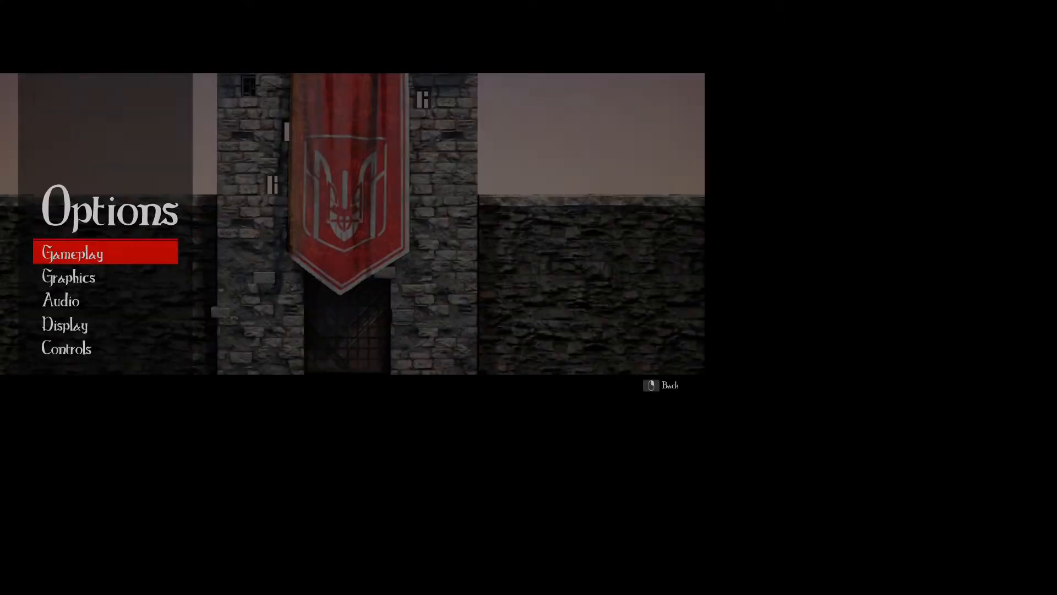
{"action": "left_click", "coordinate": [668, 385]}
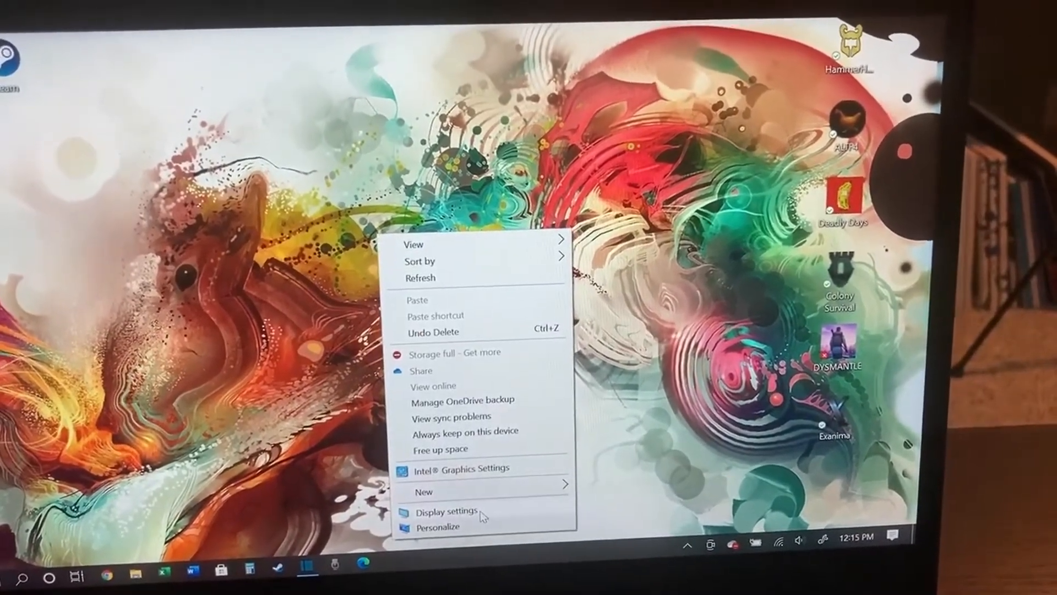
Step: Change the Display page's Scale setting from recommended 150% to 100%
{"action": "left_click", "coordinate": [442, 511]}
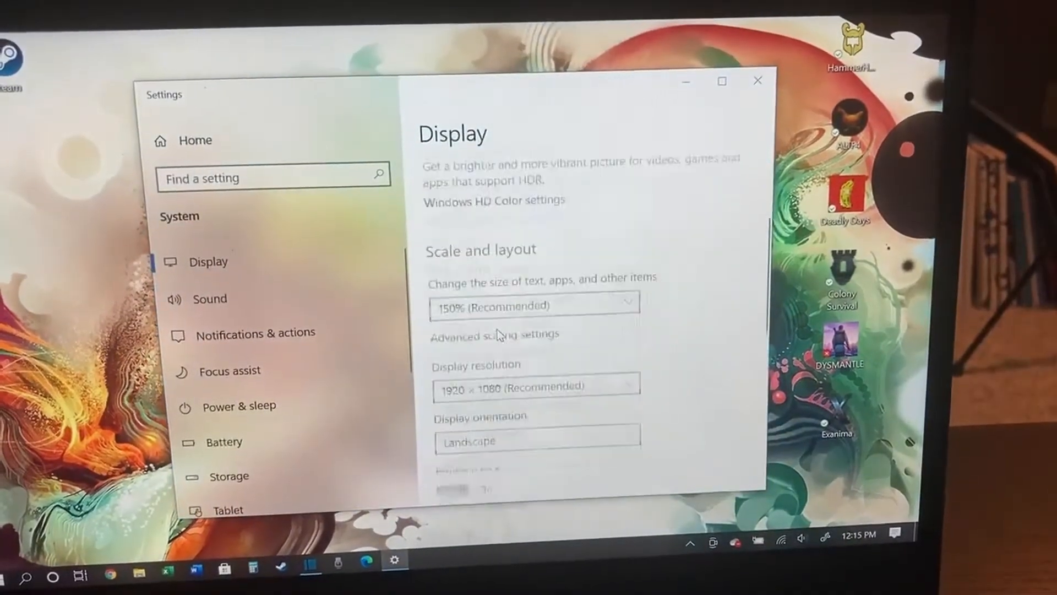
{"action": "scroll", "scroll_direction": "down", "scroll_amount": 3}
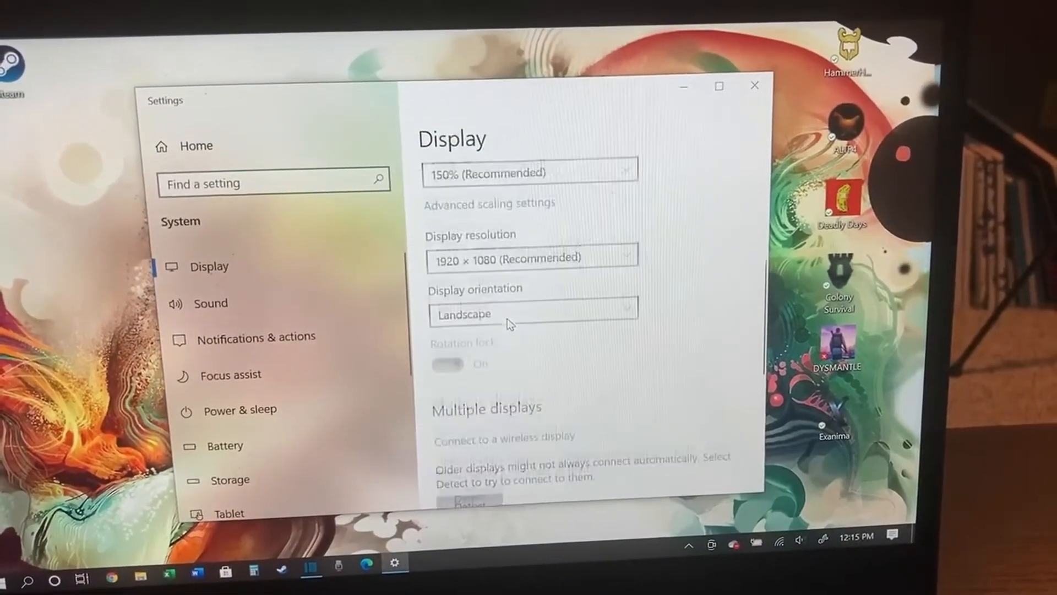
{"action": "left_click", "coordinate": [529, 173]}
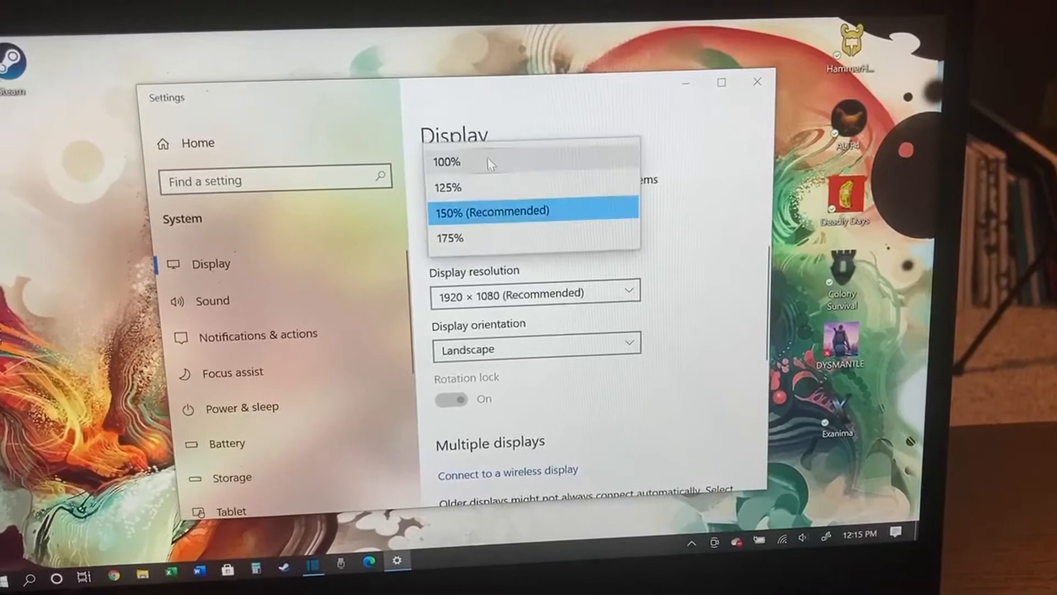
{"action": "left_click", "coordinate": [447, 162]}
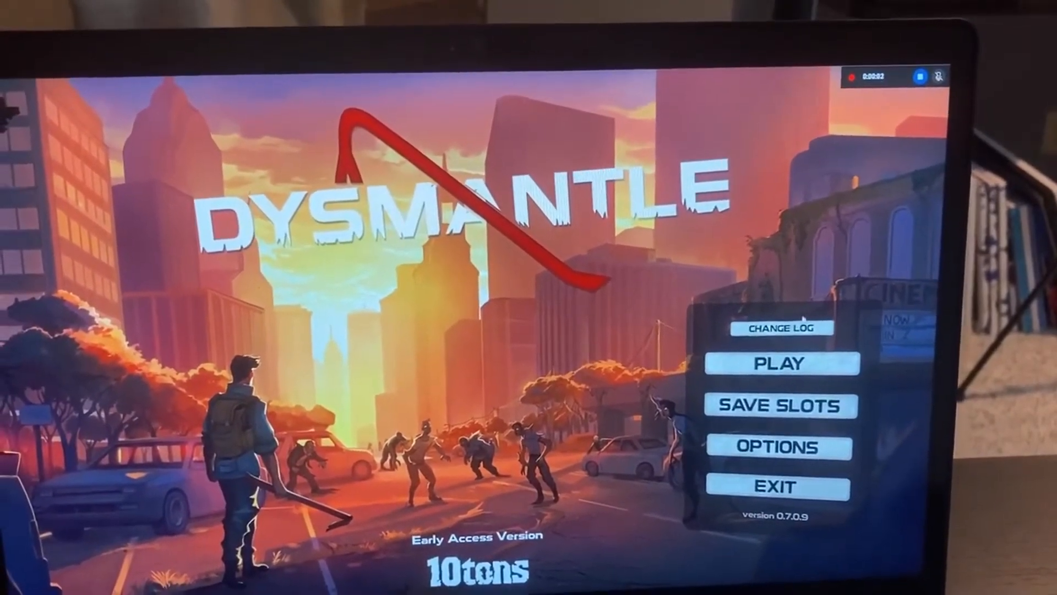
Step: Show DYSMANTLE's title menu full screen with Game Bar recording
{"action": "left_click", "coordinate": [778, 447]}
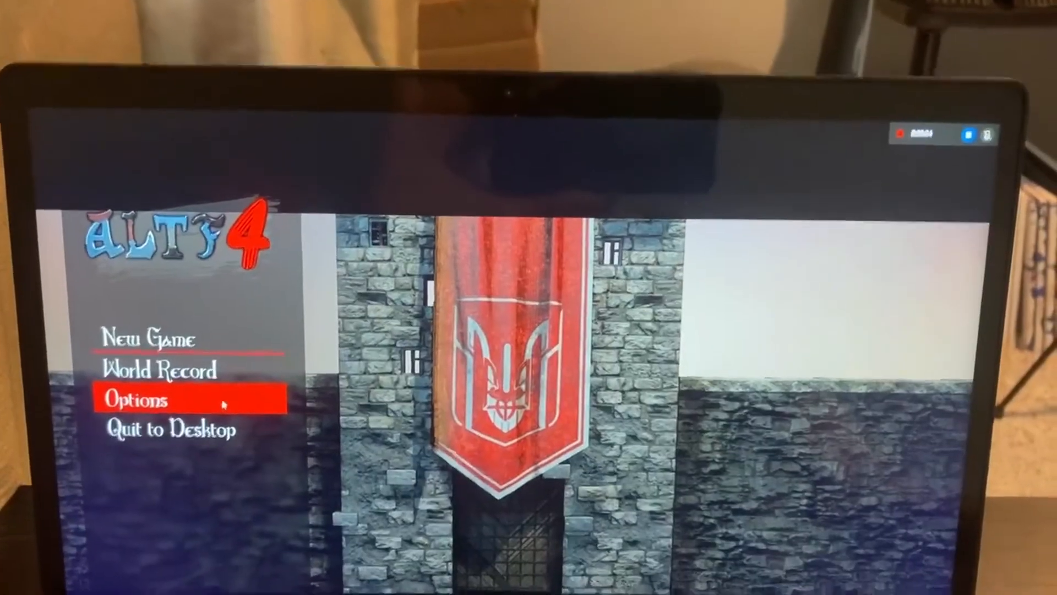
{"action": "left_click", "coordinate": [138, 399]}
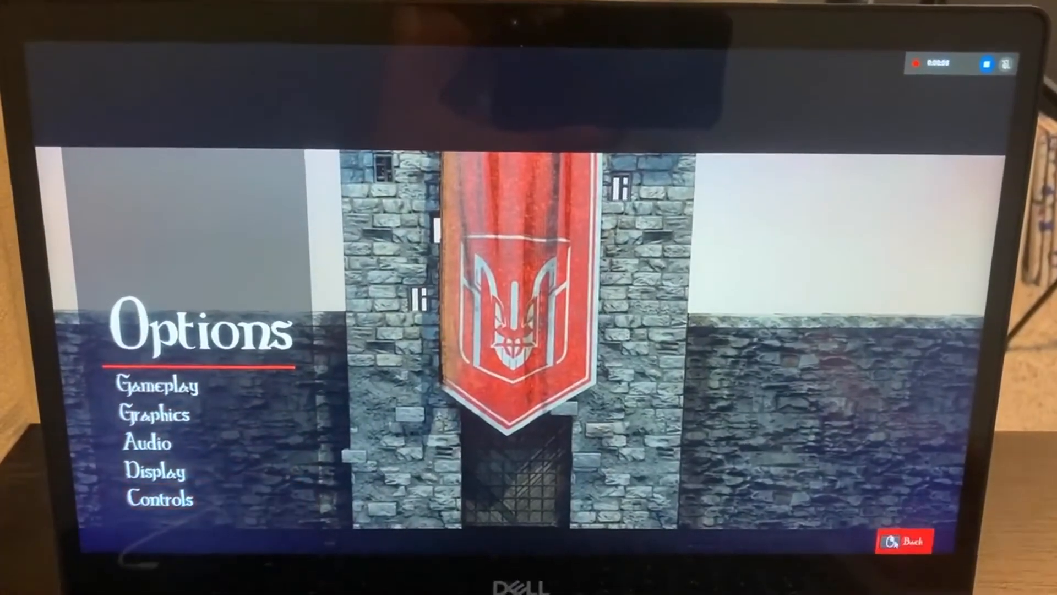
{"action": "left_click", "coordinate": [905, 541]}
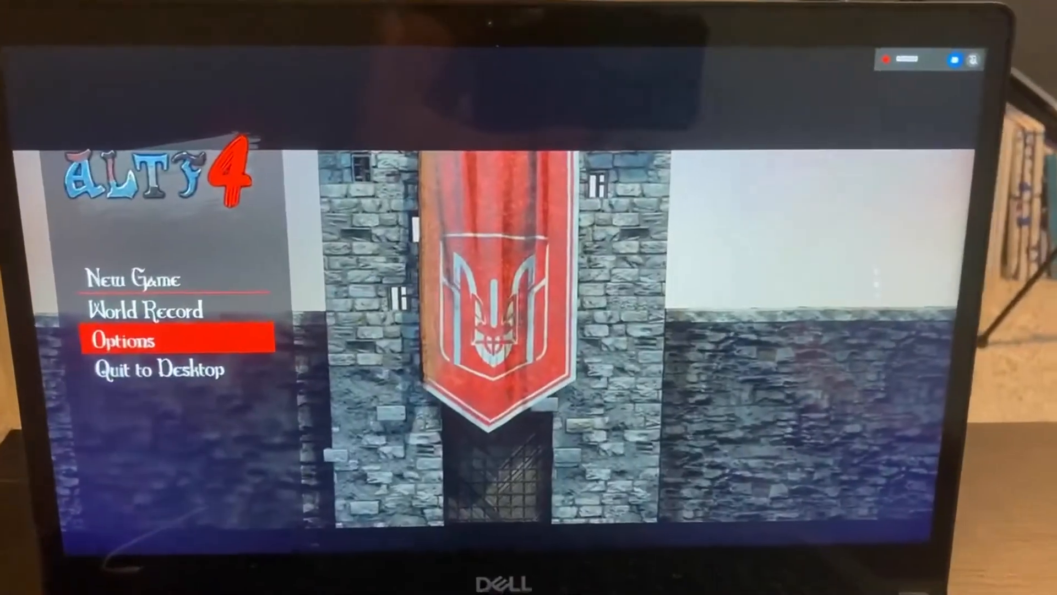